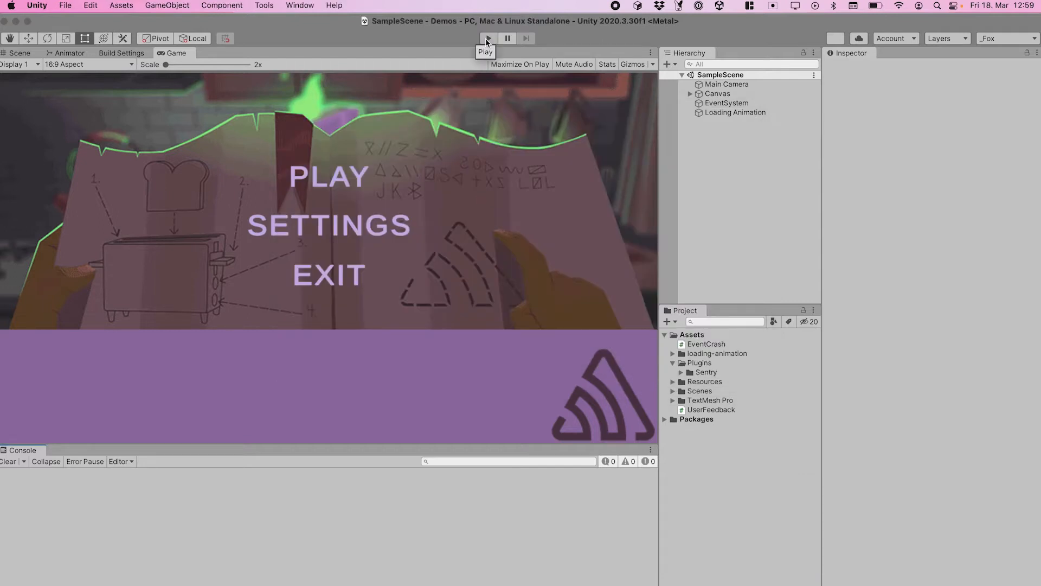
- Enter Play mode on the demo scene and choose PLAY in the game's main menu
click(487, 38)
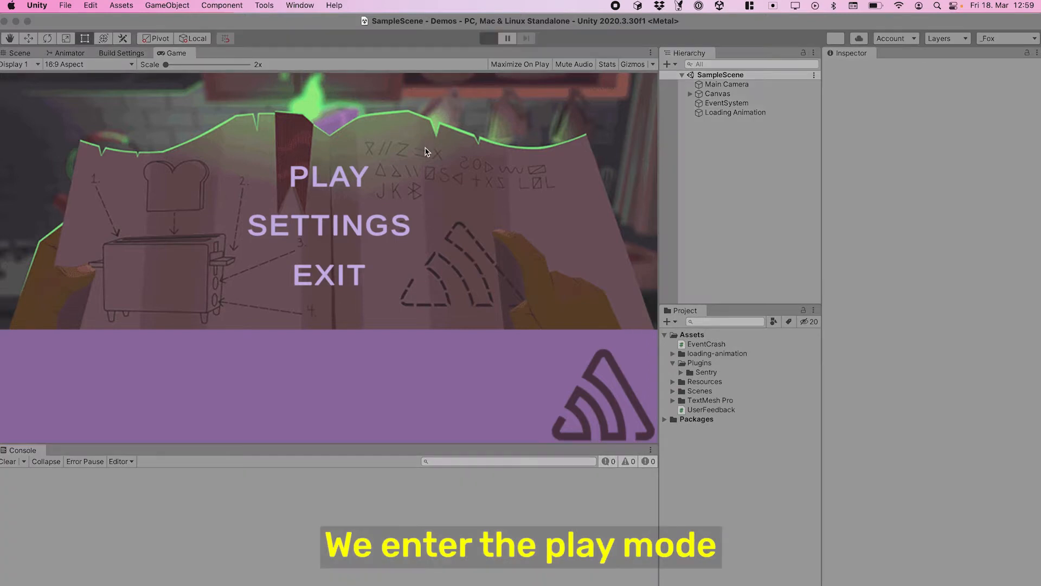
click(488, 38)
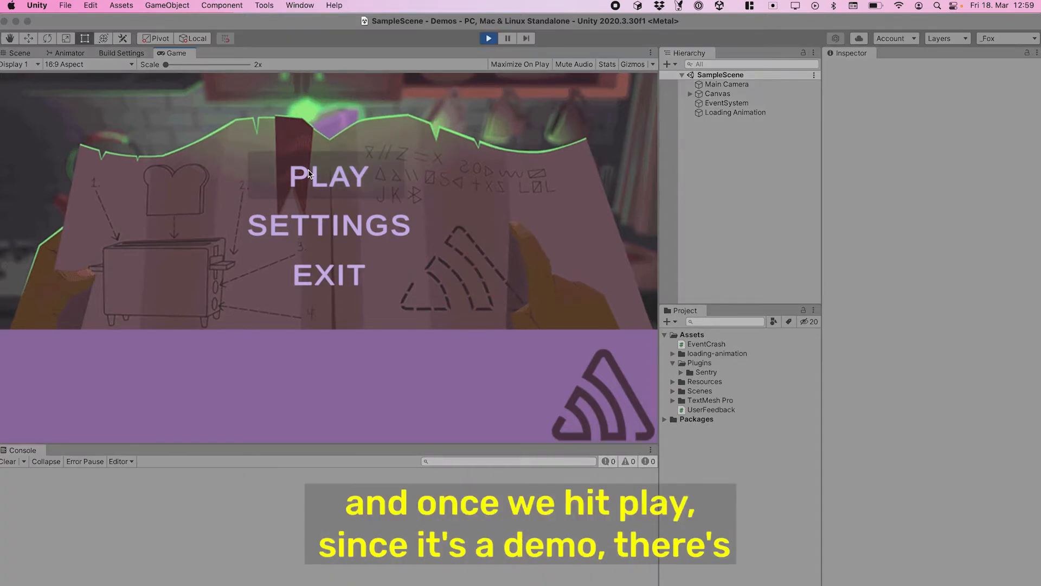
click(326, 175)
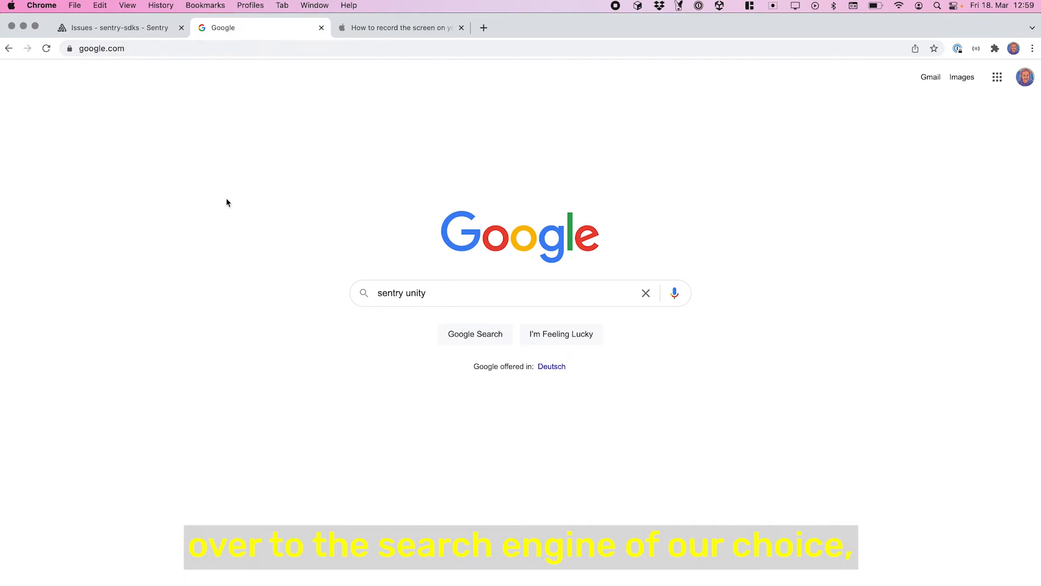
- Search Google for 'sentry unity' and copy the Git URL from the Unity Sentry docs' Install section
click(464, 293)
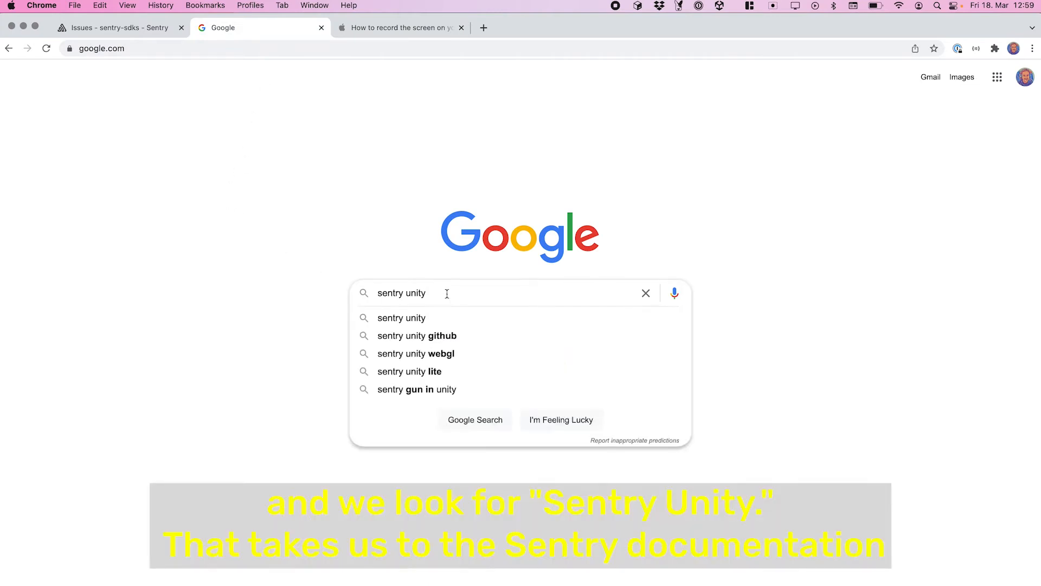
key(enter)
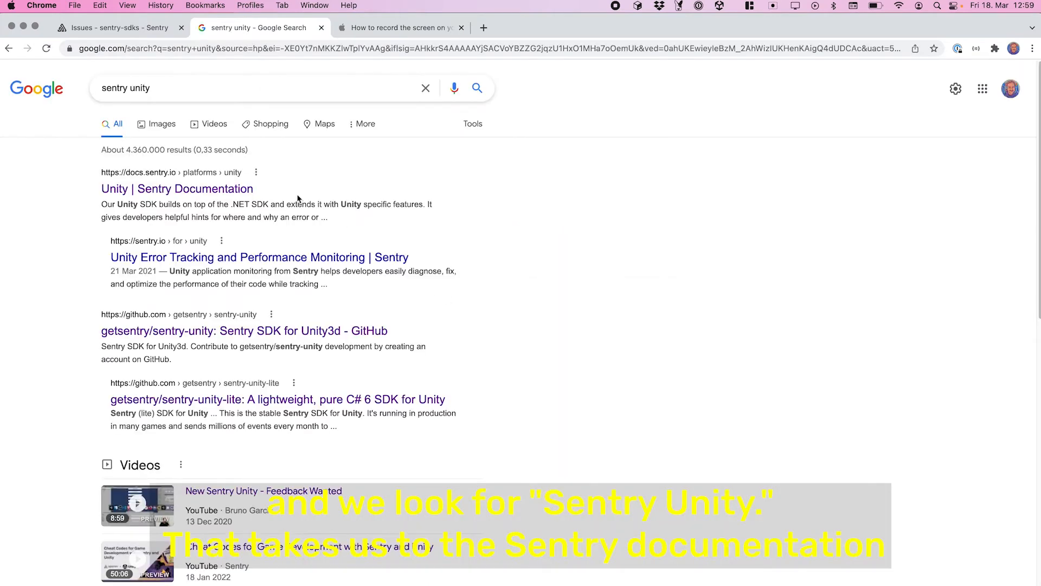
click(177, 189)
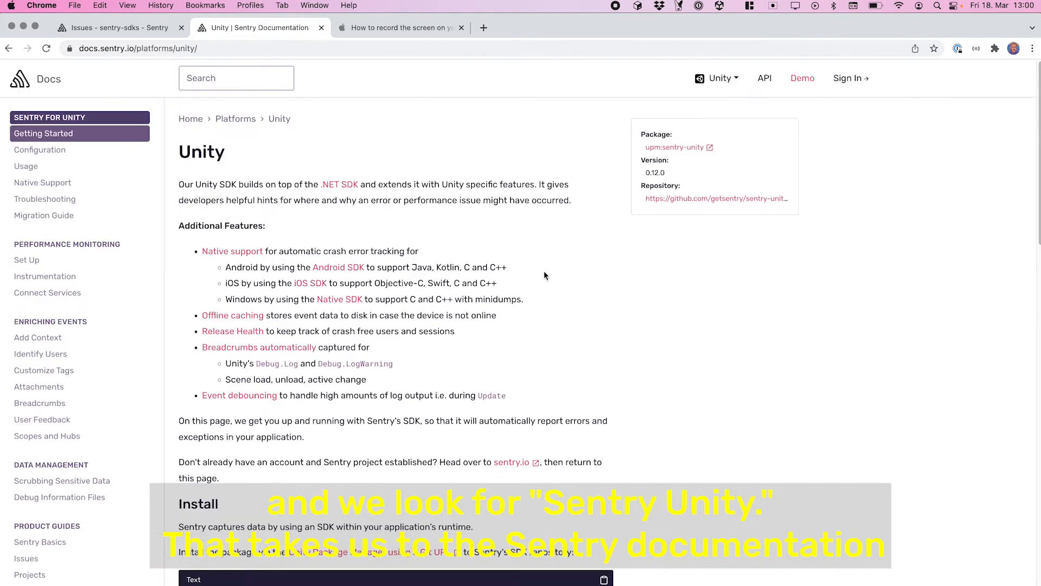
scroll(down, 3)
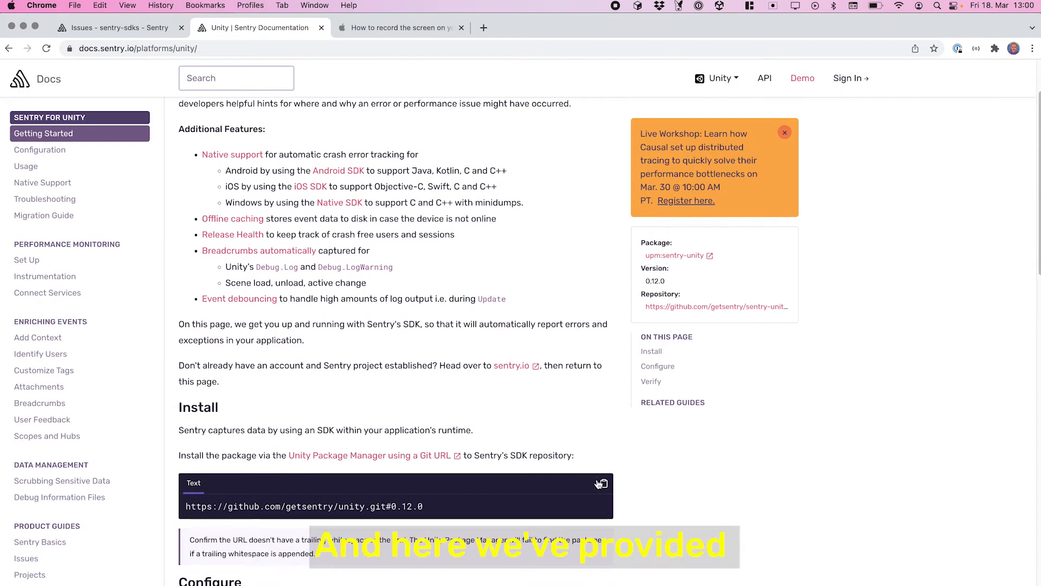
click(602, 483)
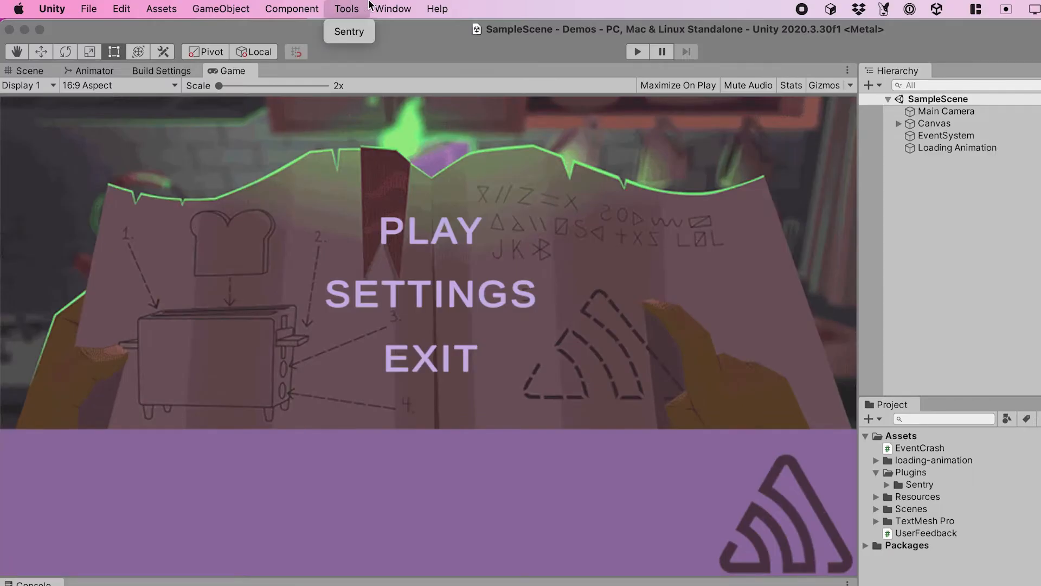
click(392, 8)
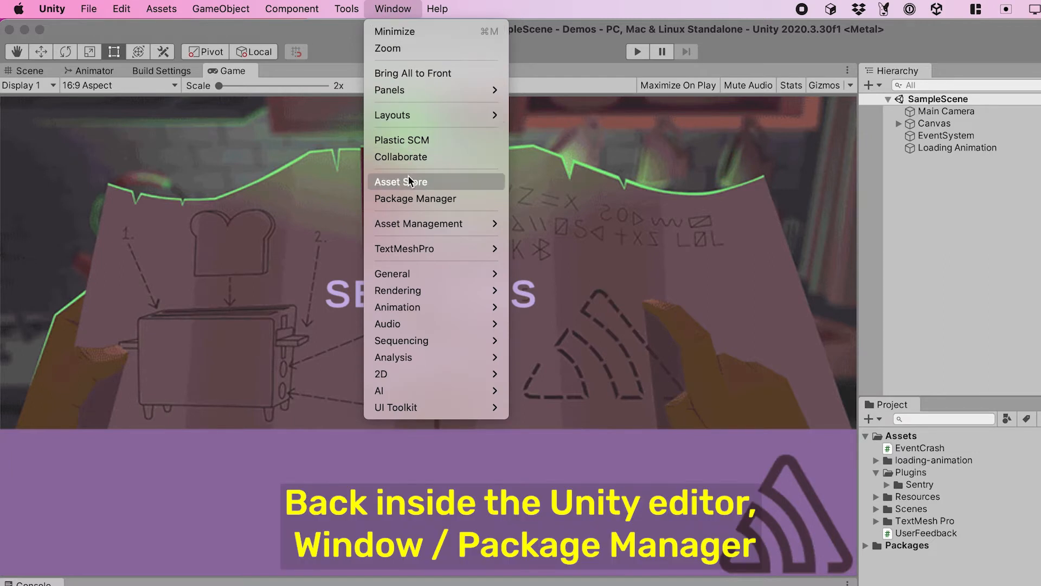
click(416, 198)
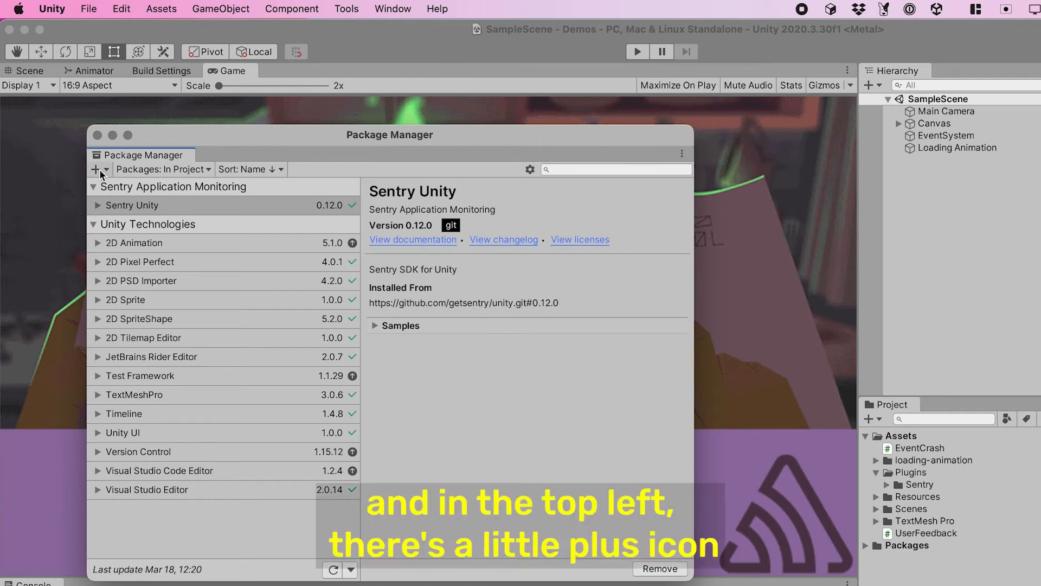
click(98, 169)
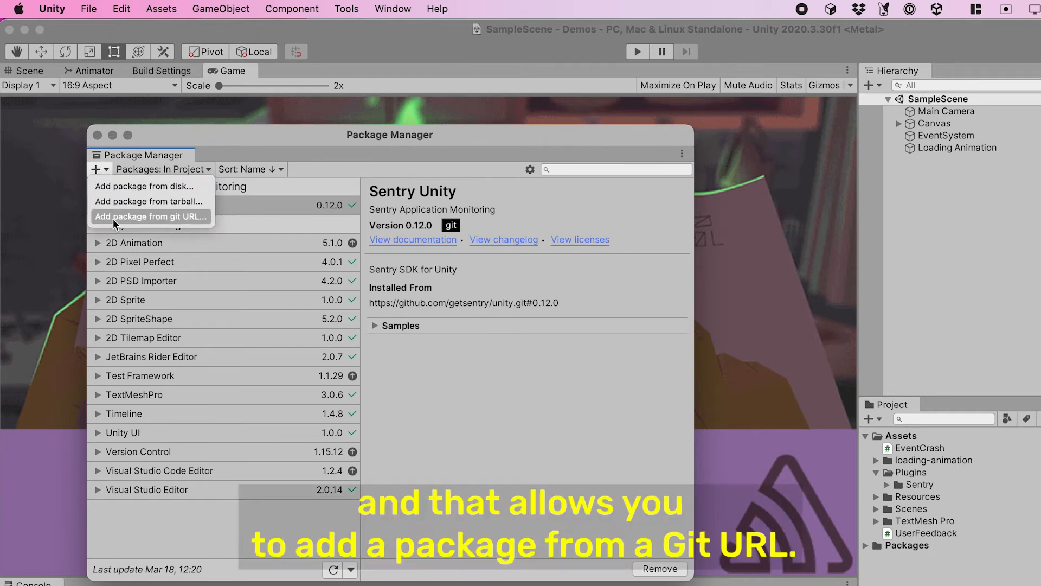
click(150, 216)
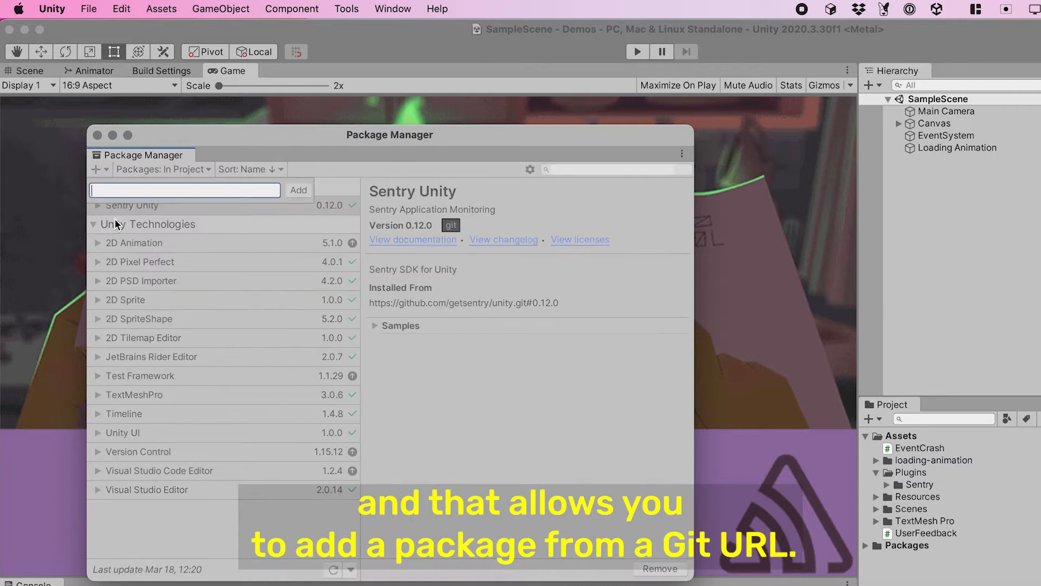
text(https://github.com/getsentry/unity.git#0.12.0)
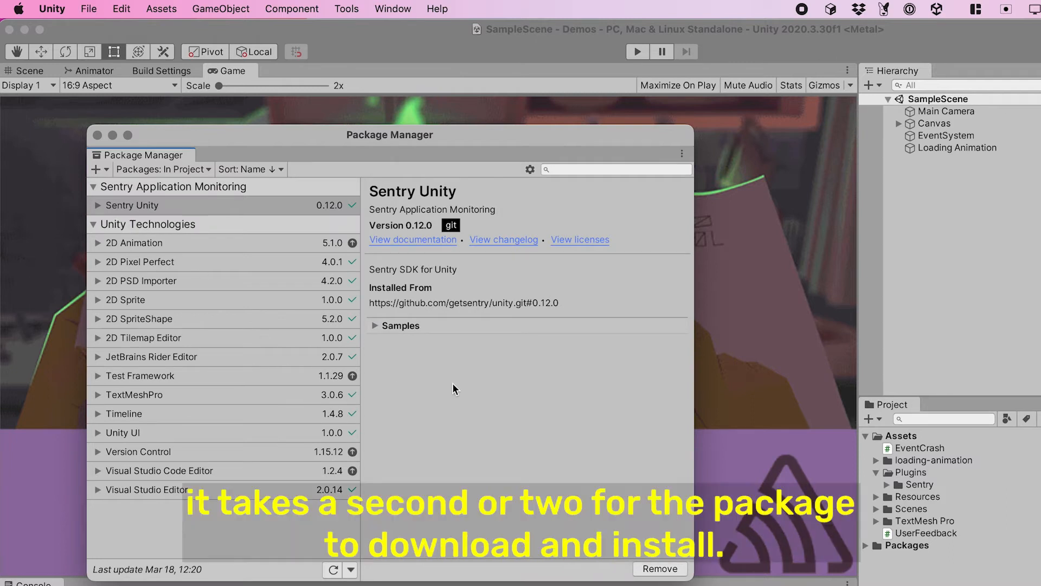
mouse_move(479, 388)
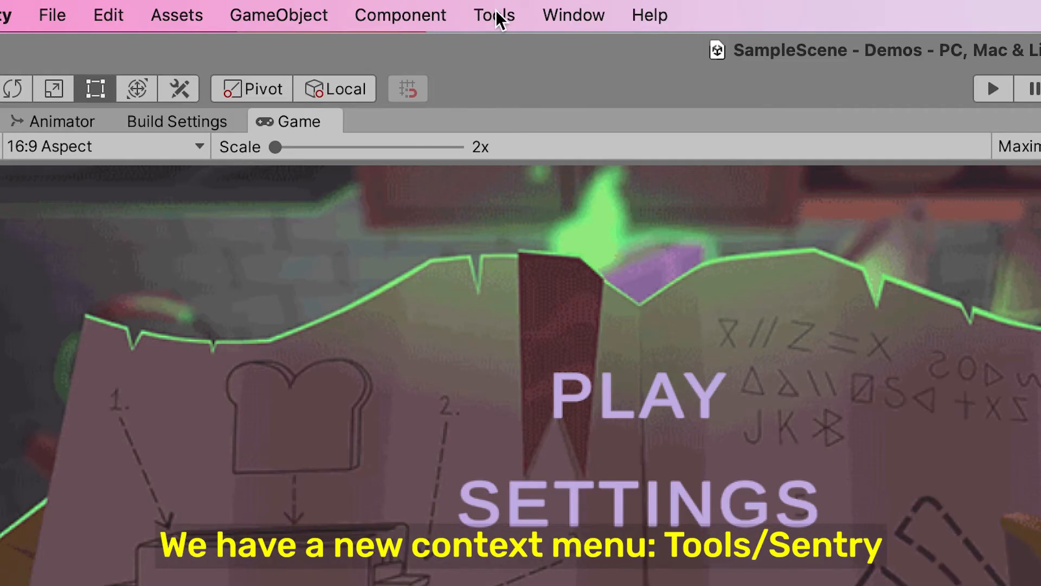
- Open Tools > Sentry and move the Sentry settings window over the game view
click(494, 15)
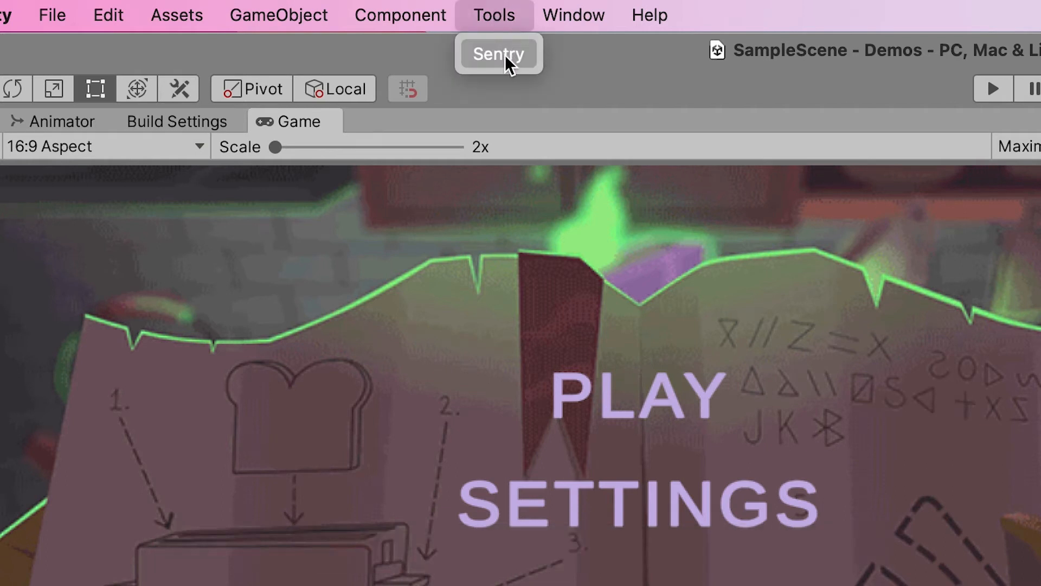
click(498, 53)
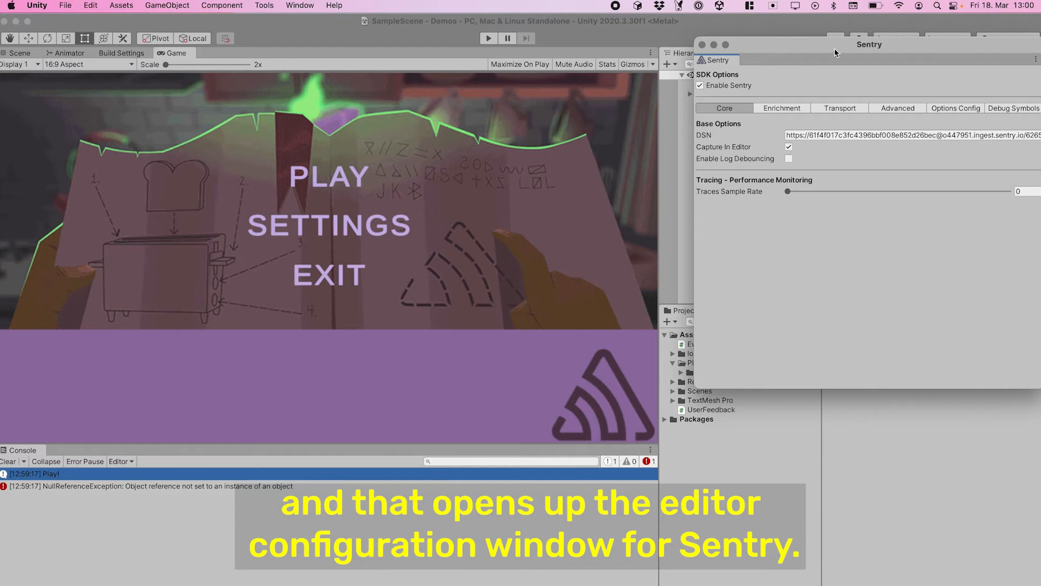
drag(868, 44, 353, 85)
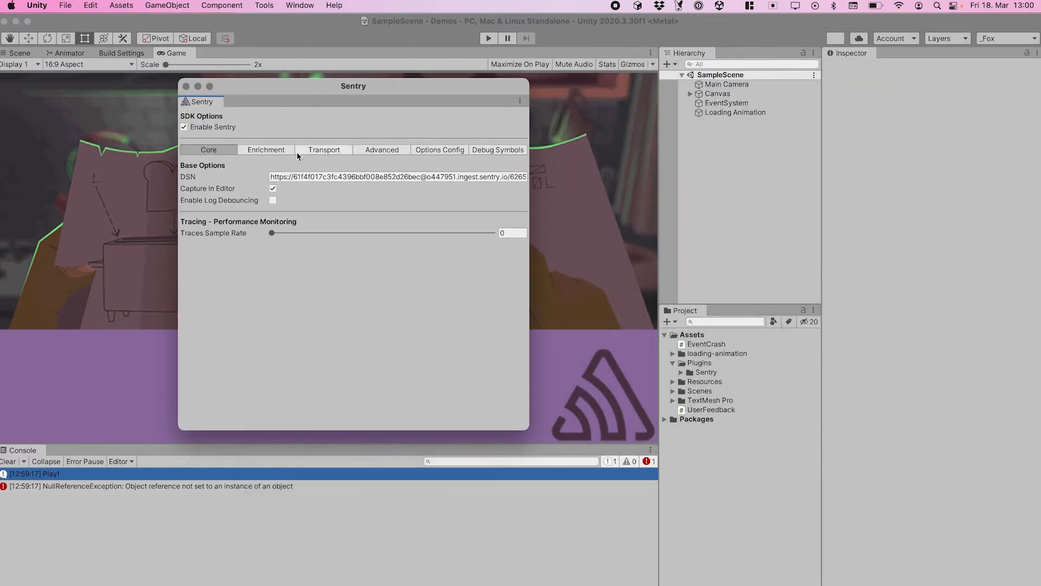
click(397, 177)
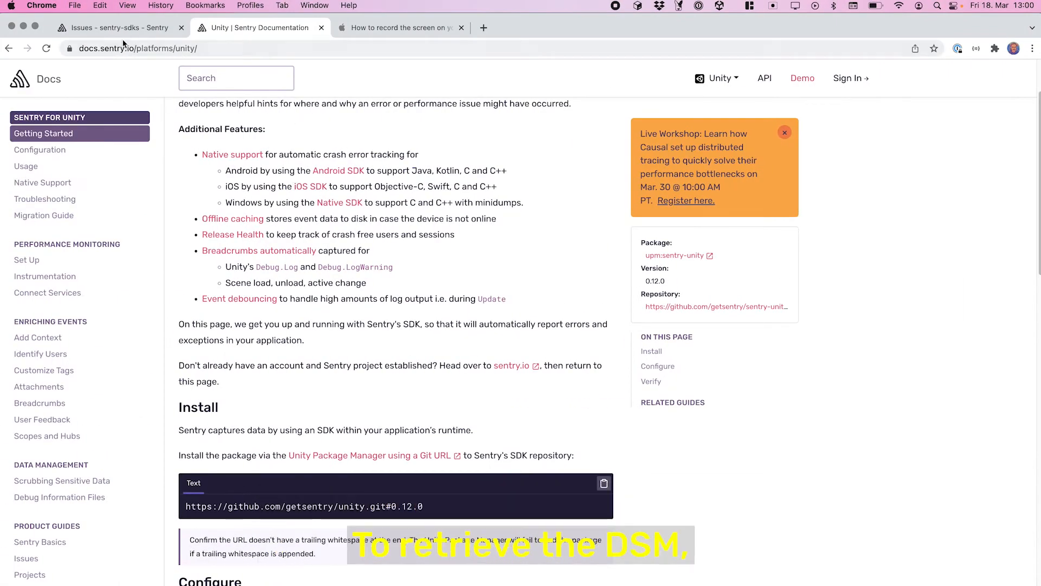
- Open the unity-demo project's settings and its Client Keys (DSN) page
click(113, 27)
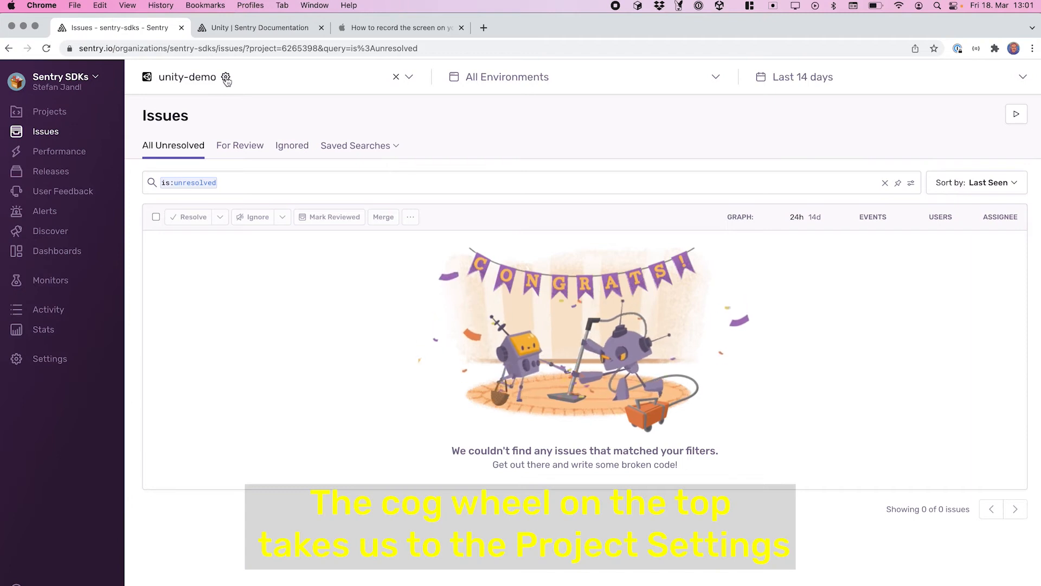
click(227, 78)
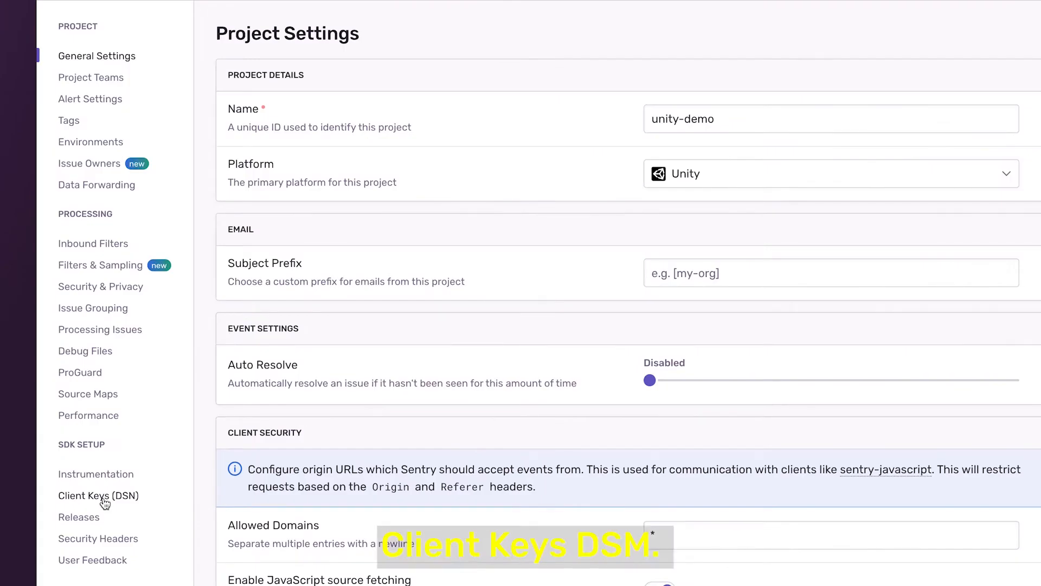
click(98, 495)
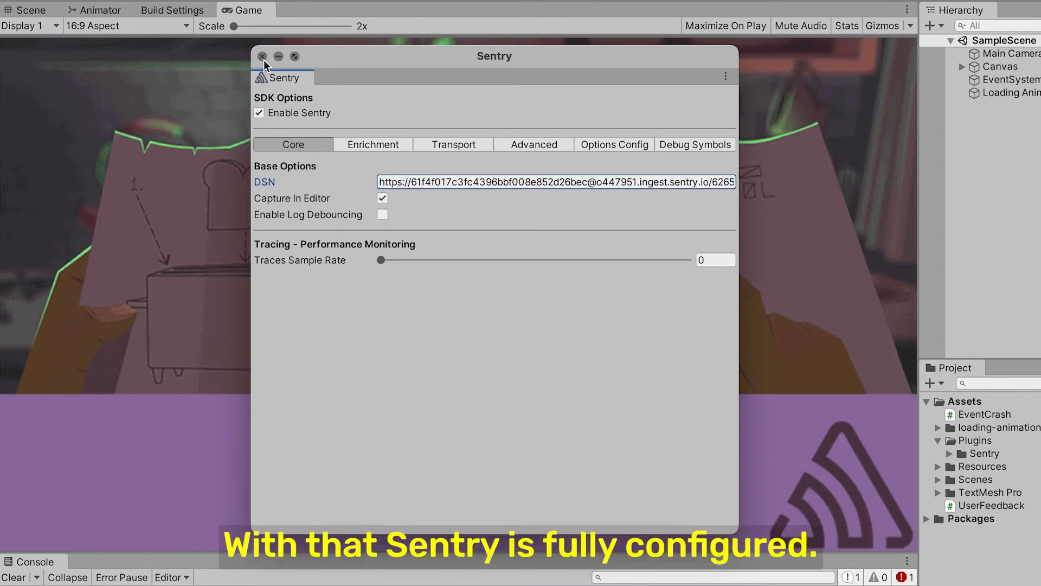
- Close the Sentry options window, rerun the demo scene and choose PLAY in the game menu
click(261, 56)
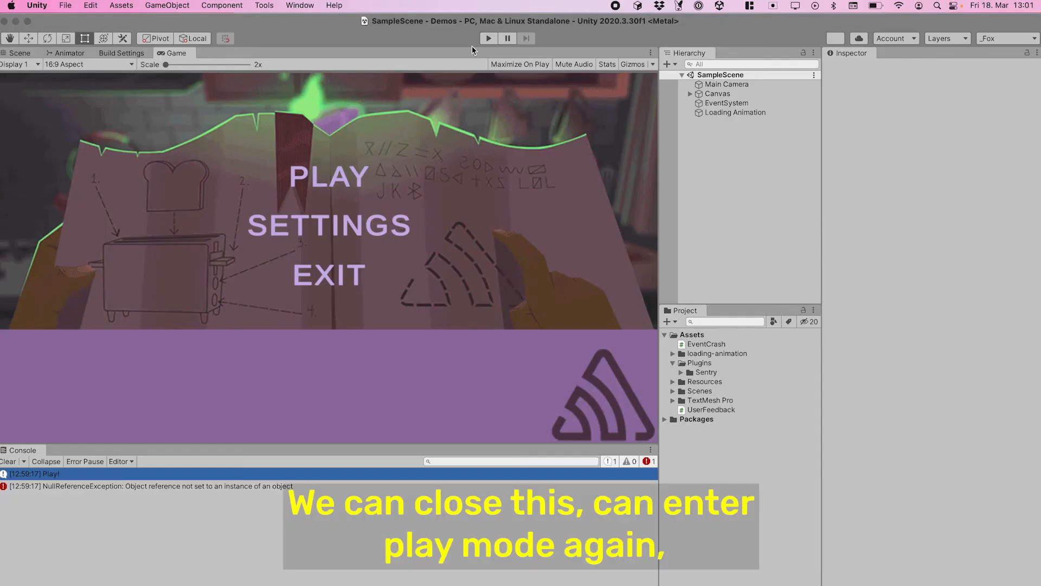
click(488, 38)
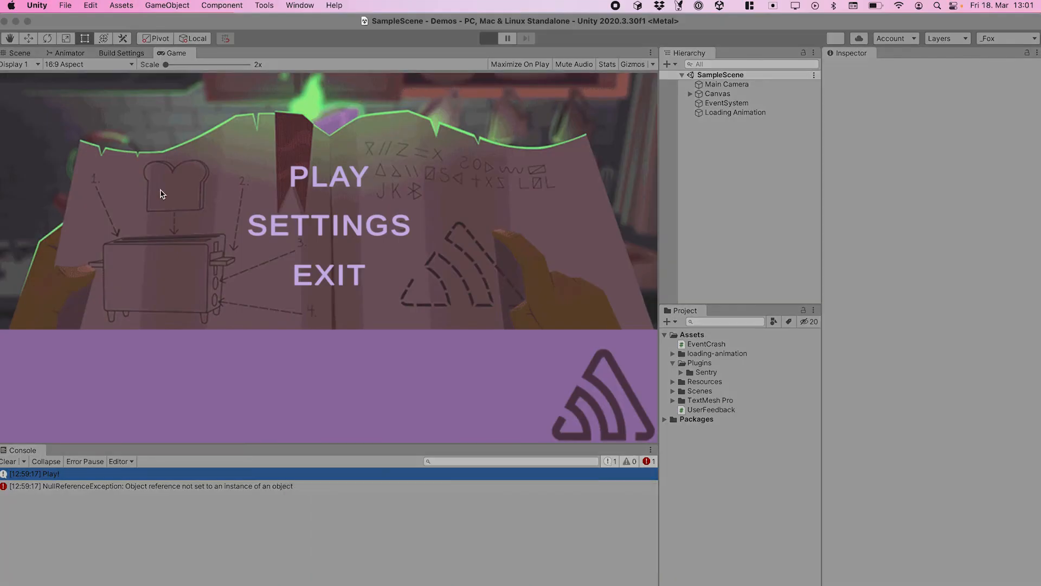
click(487, 38)
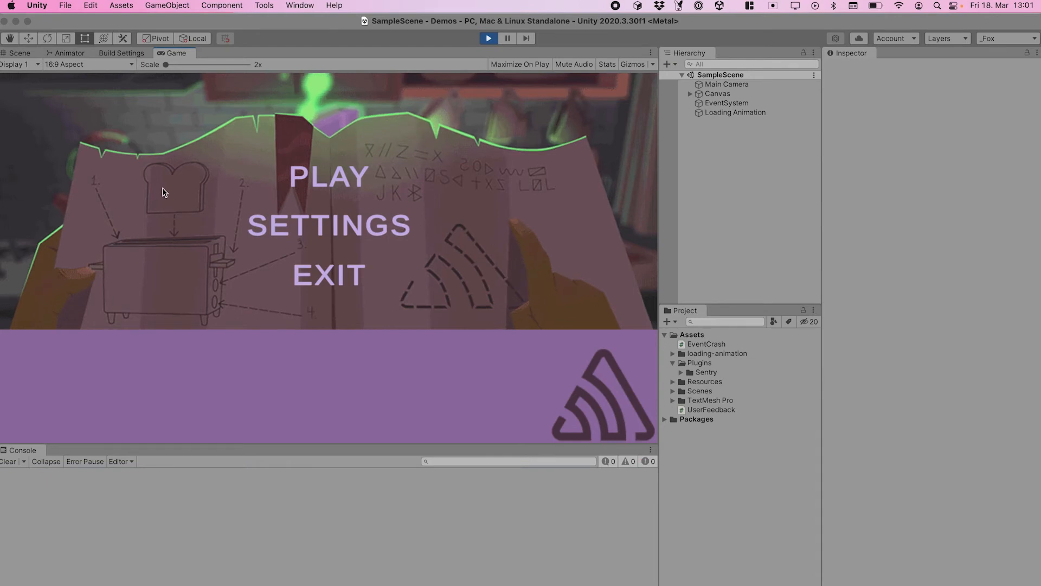
click(326, 175)
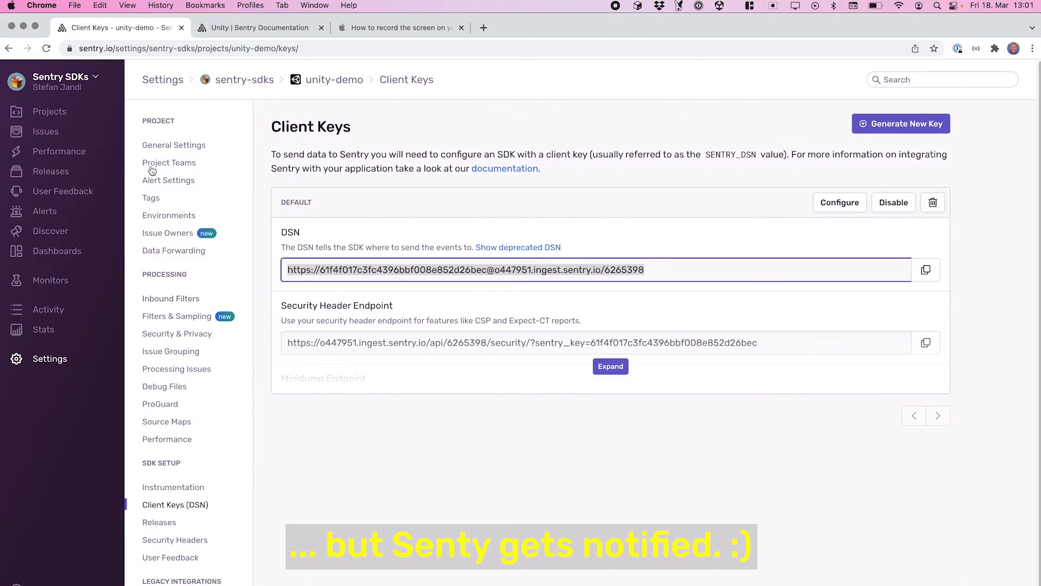
- Open the project's Issues list and the NullReferenceException issue details
click(45, 130)
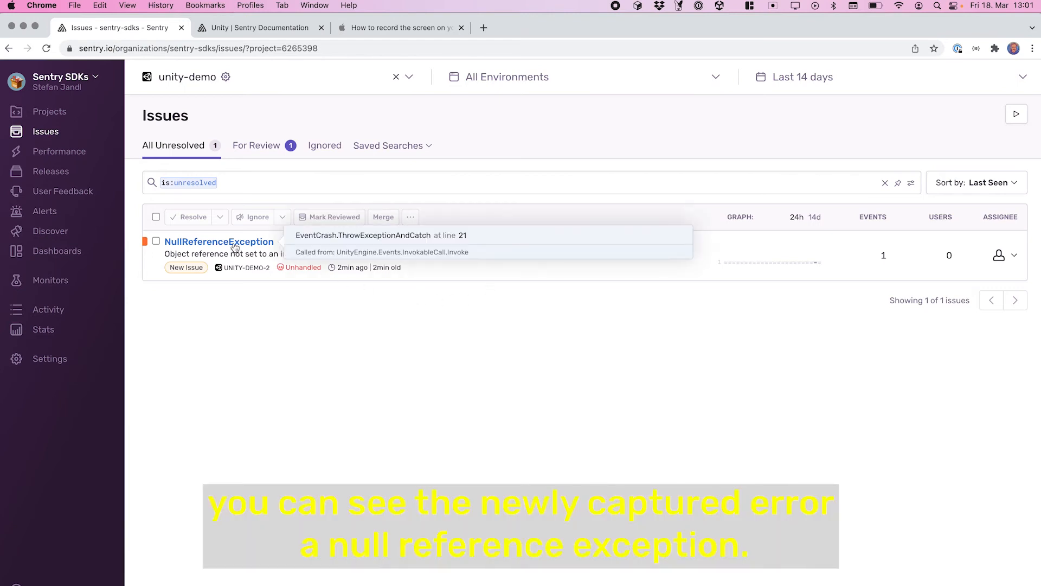
mouse_move(228, 296)
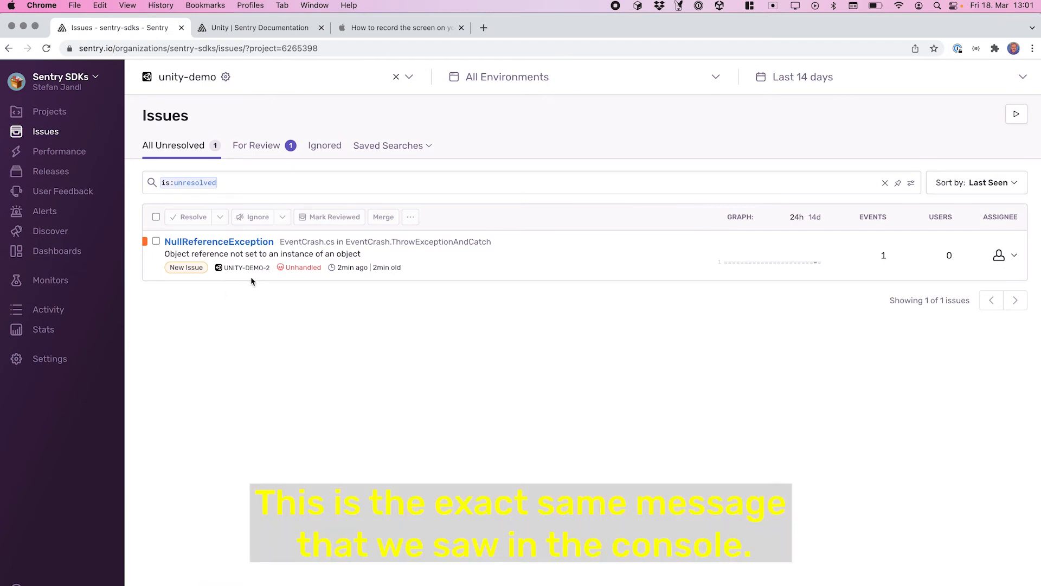
click(219, 241)
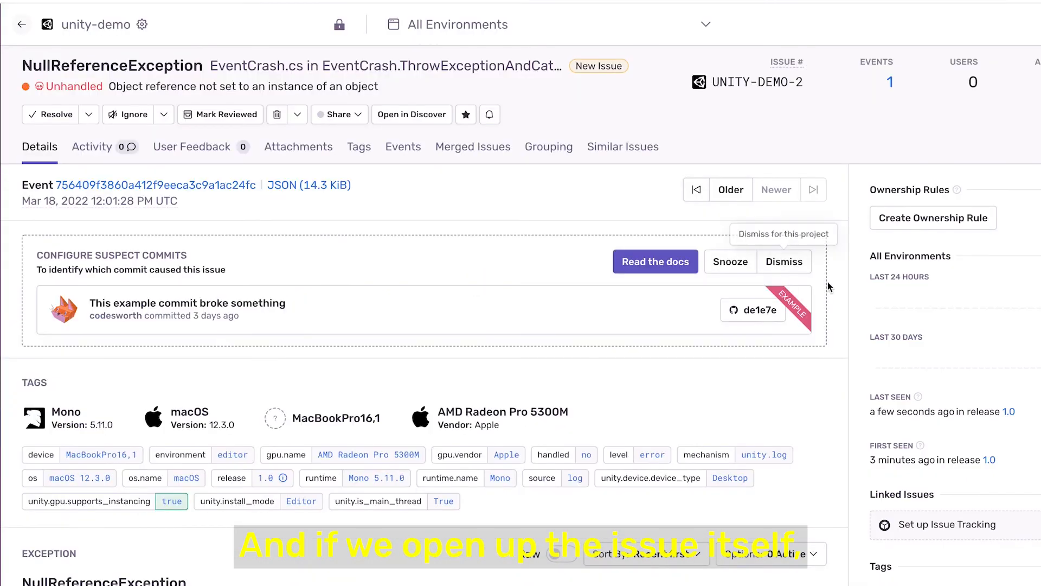
- Scroll through the issue's Tags, Exception trace, Breadcrumbs, and device and GPU context
scroll(down, 3)
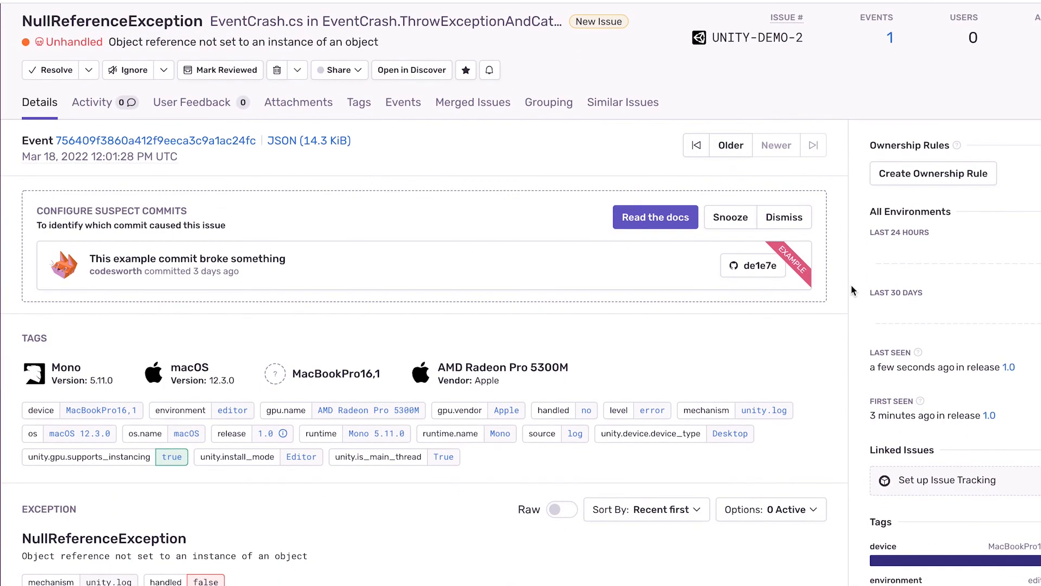
scroll(down, 3)
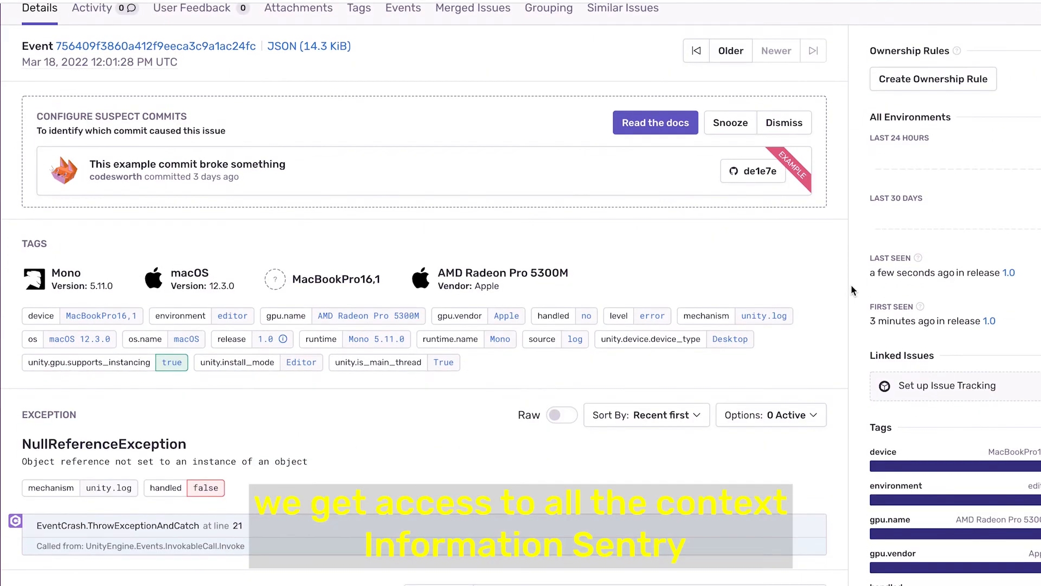
scroll(down, 3)
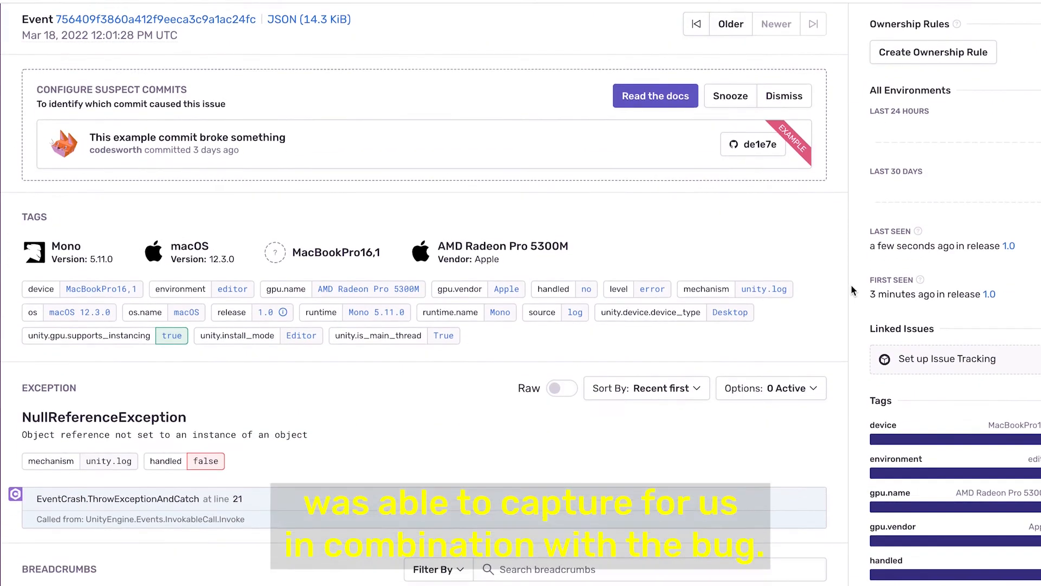
scroll(down, 3)
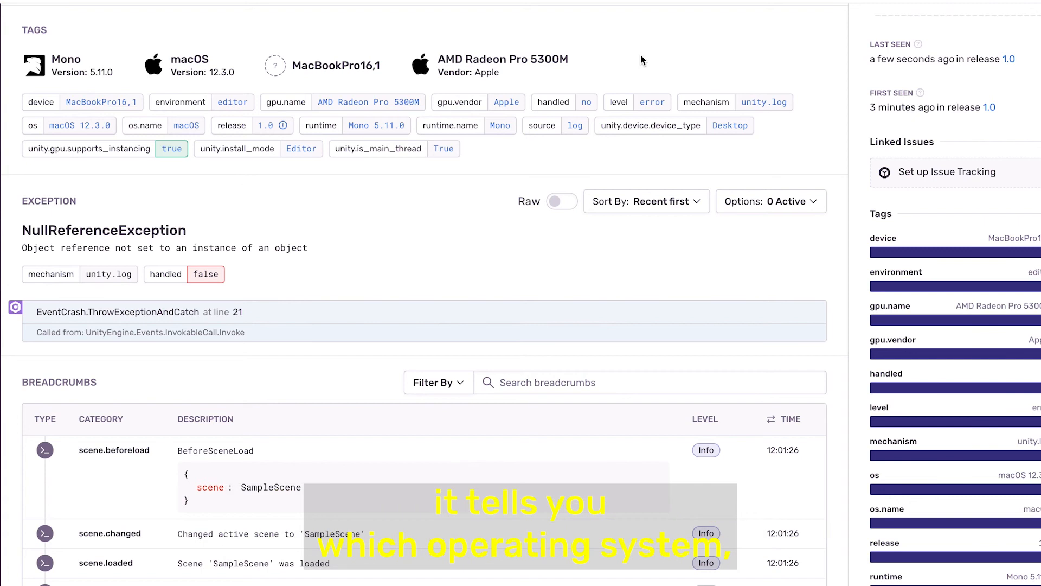
mouse_move(844, 92)
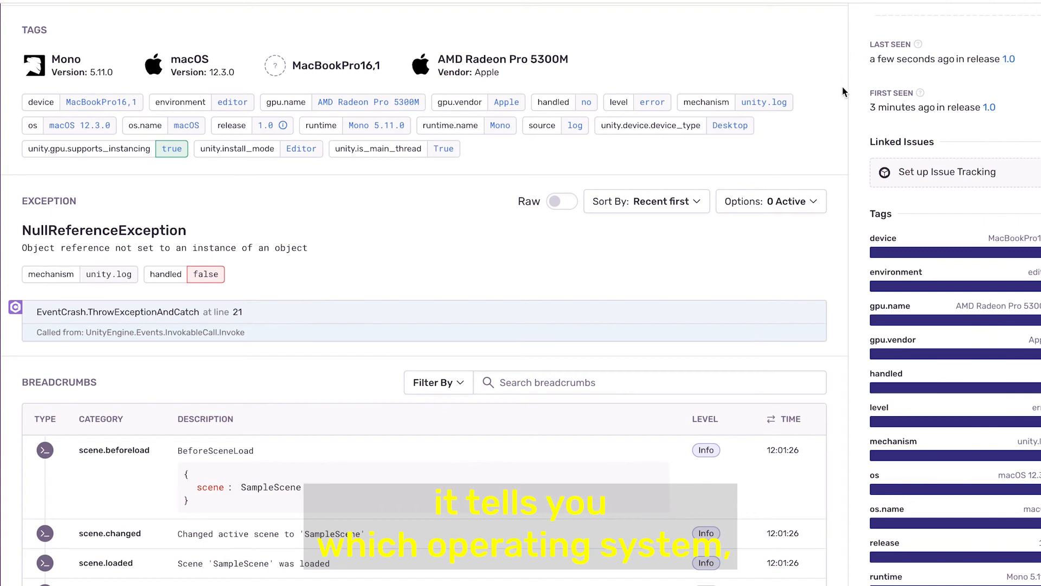
scroll(down, 3)
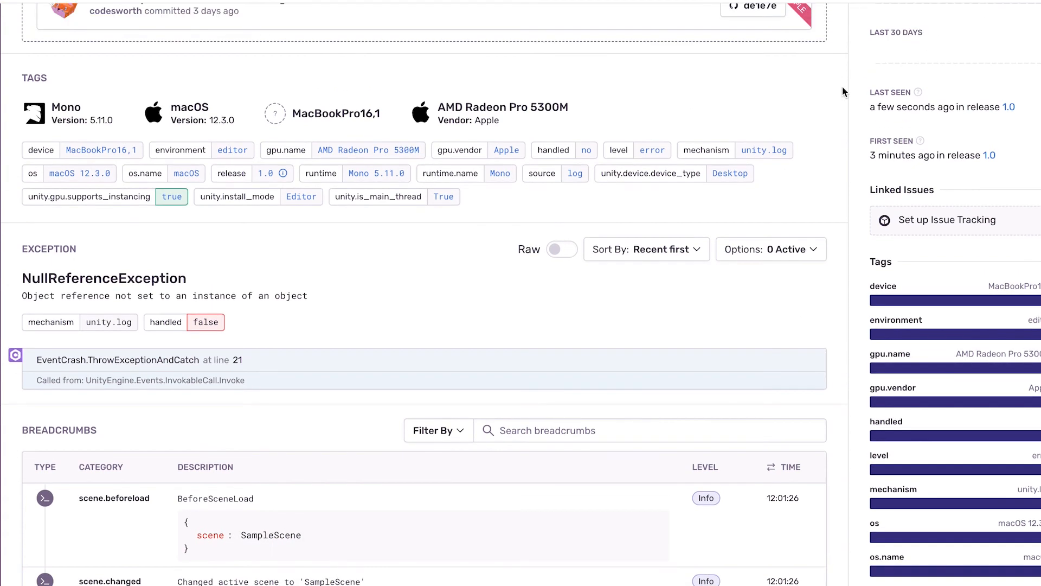
mouse_move(841, 141)
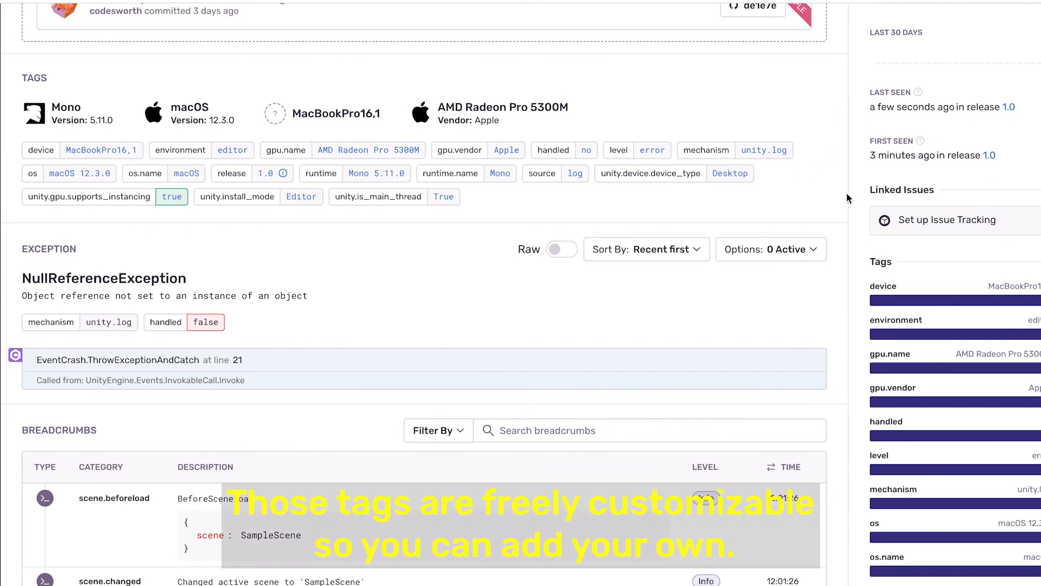
scroll(down, 3)
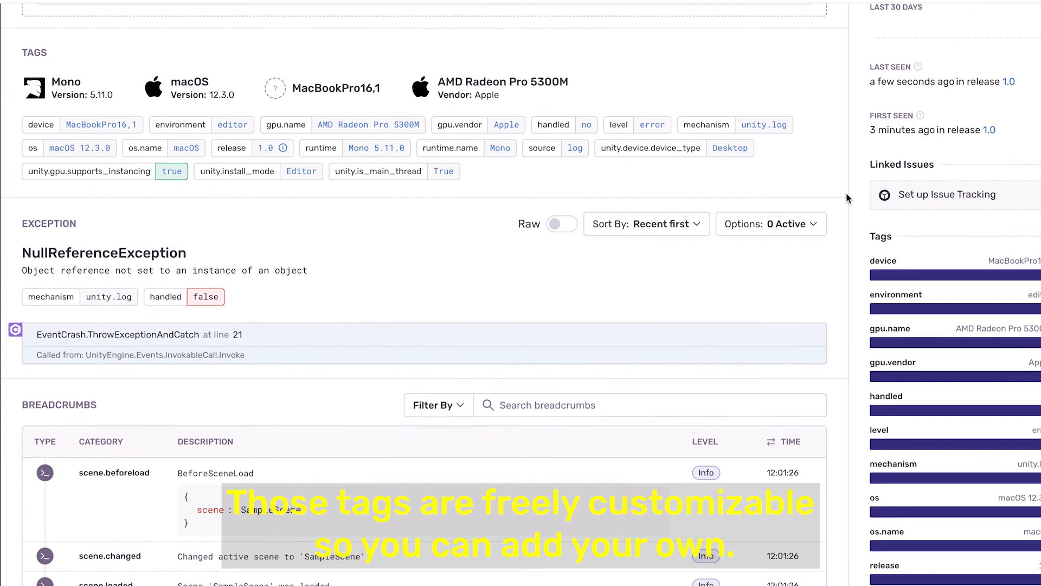
scroll(down, 3)
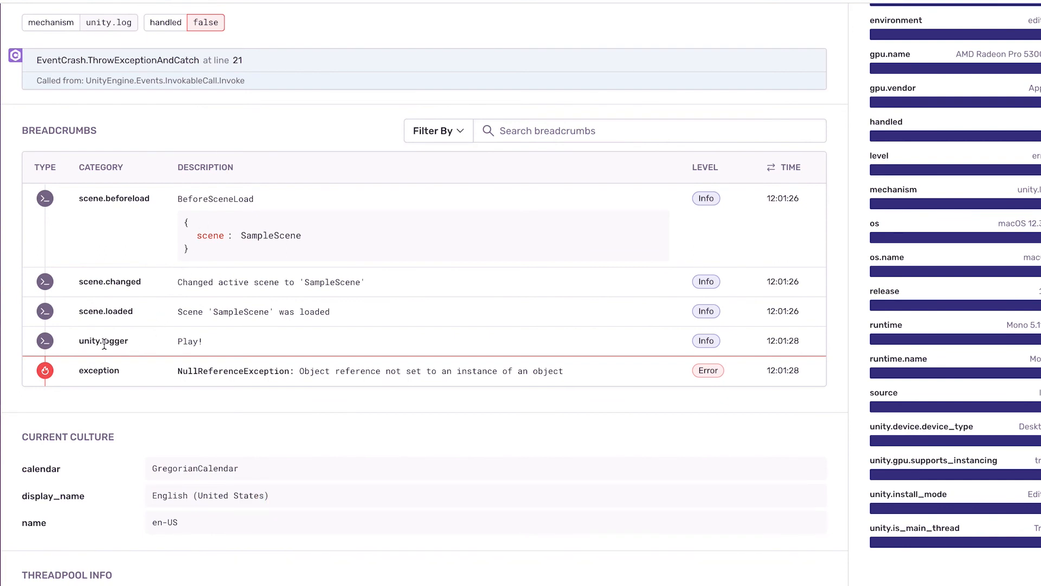
scroll(down, 3)
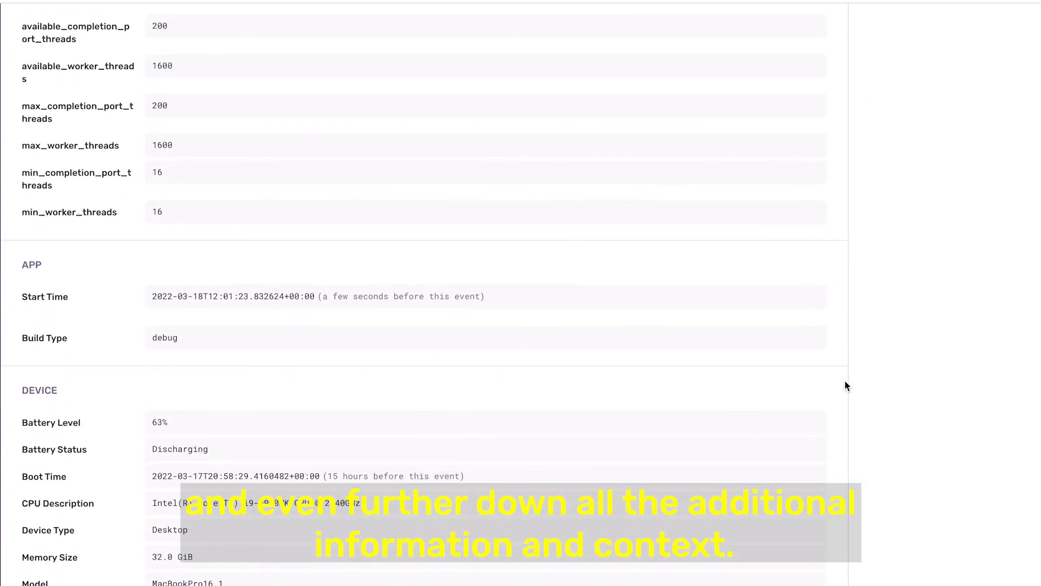
scroll(down, 3)
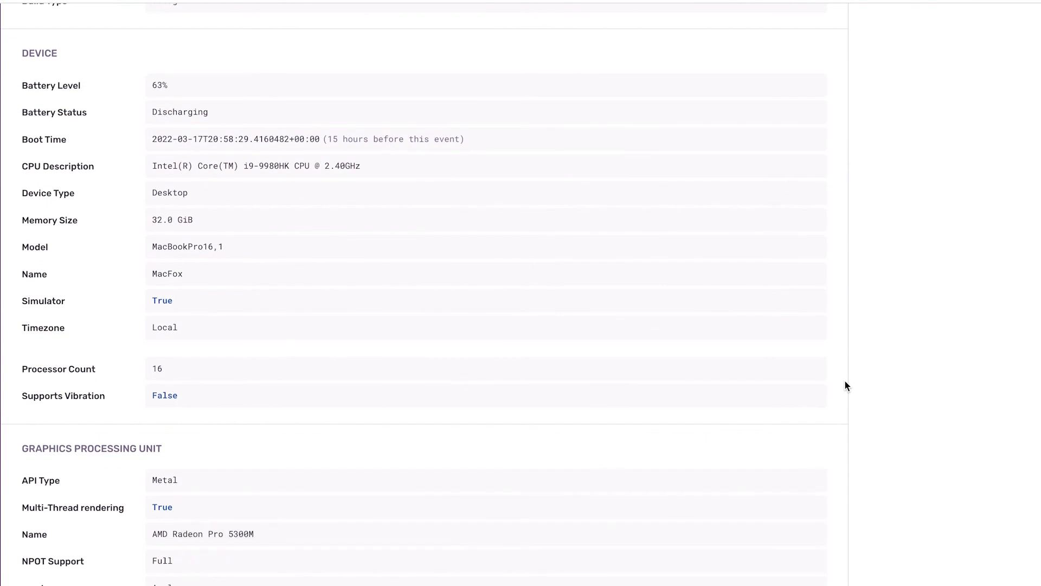